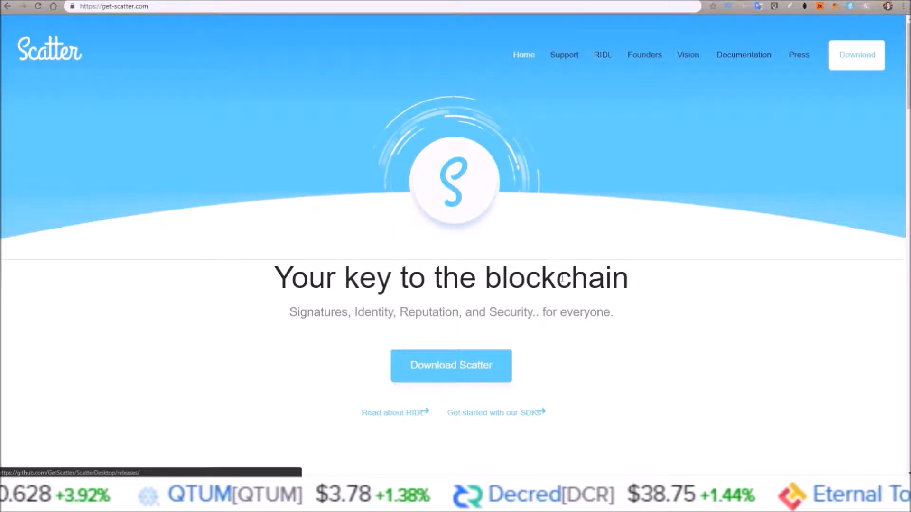
pyautogui.moveTo(856, 55)
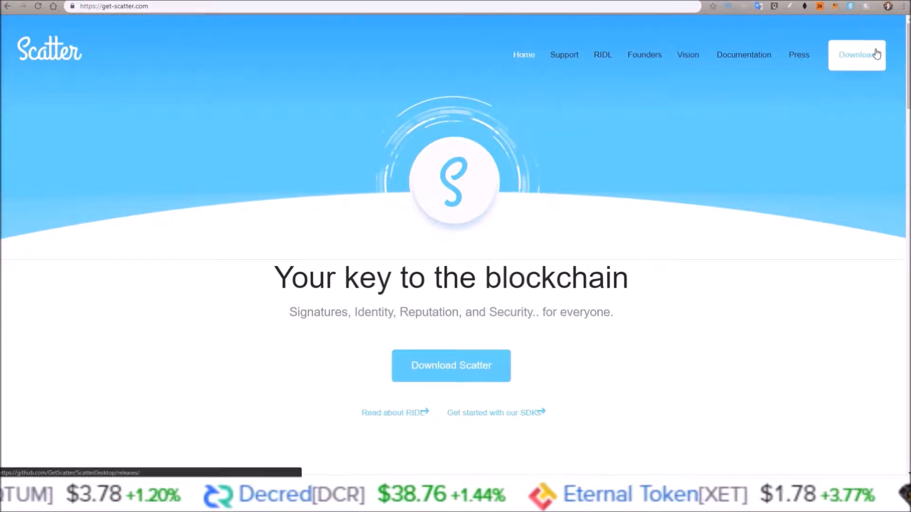
# - Follow the Download link on get-scatter.com to the ScatterDesktop GitHub releases page
pyautogui.click(856, 55)
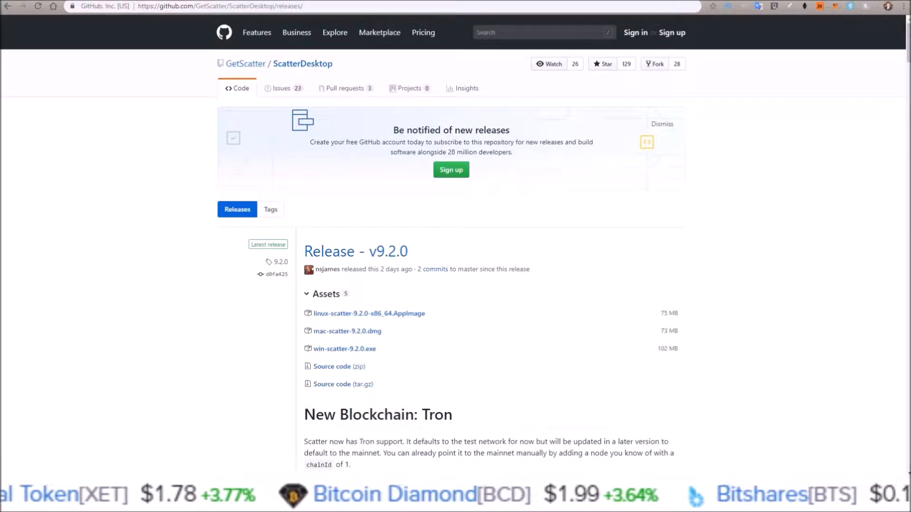
pyautogui.scroll(-3)
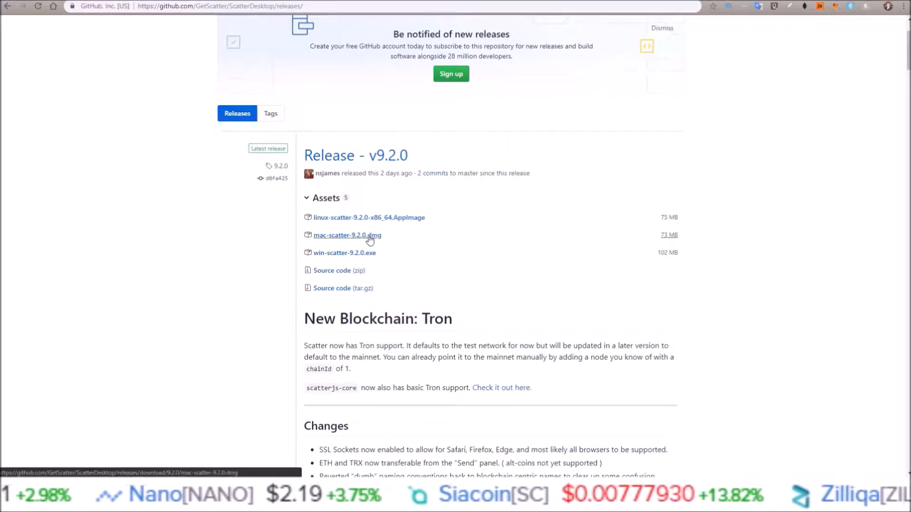
pyautogui.moveTo(326, 224)
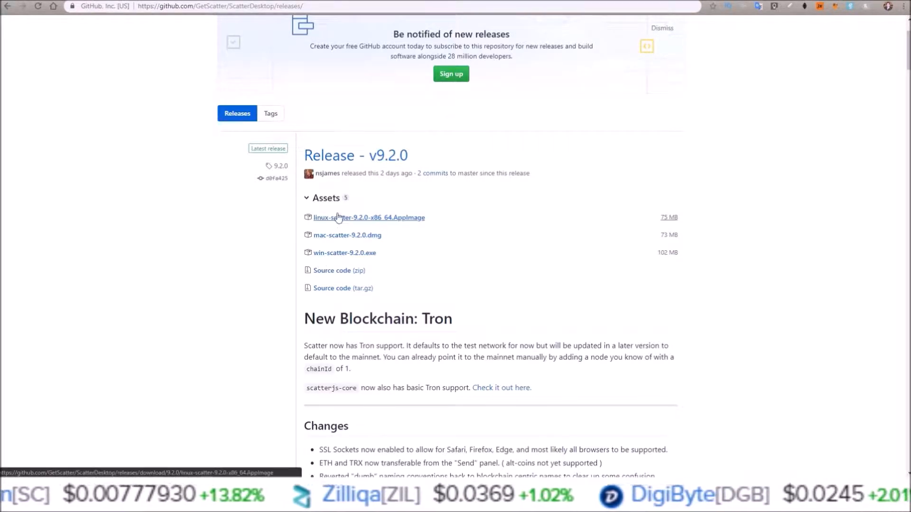
pyautogui.moveTo(344, 253)
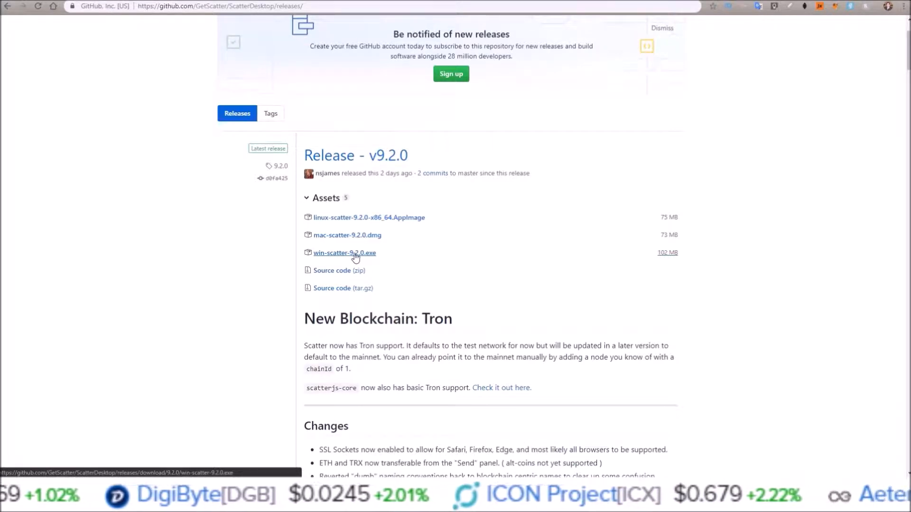
# - Download win-scatter-9.2.0.exe from the v9.2.0 release assets and launch it
pyautogui.click(343, 253)
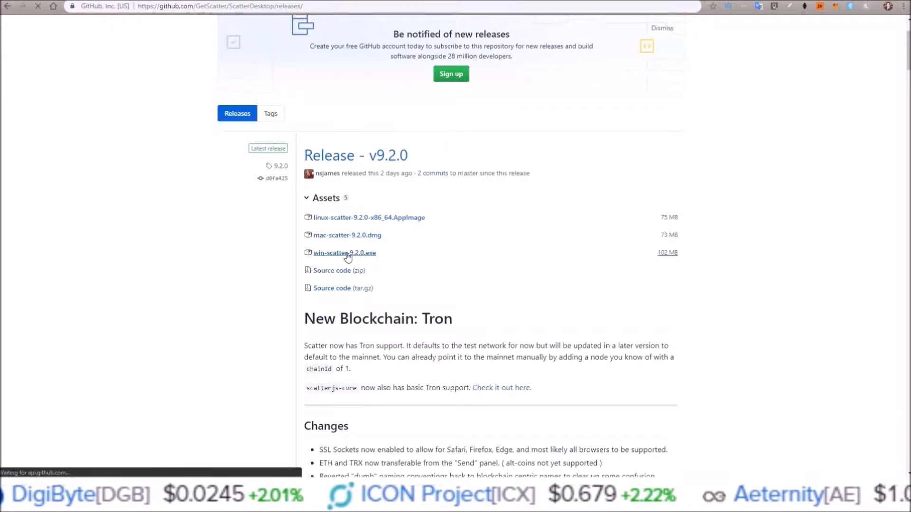
pyautogui.click(343, 252)
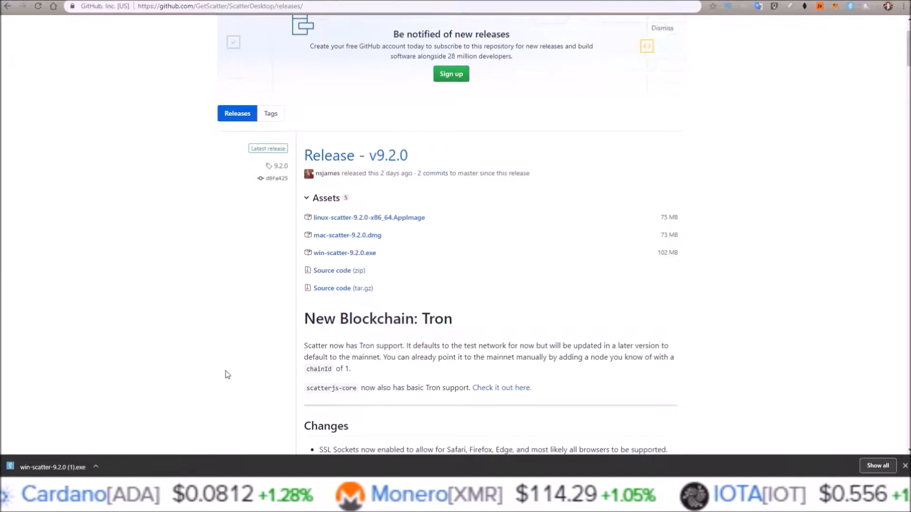
pyautogui.moveTo(344, 469)
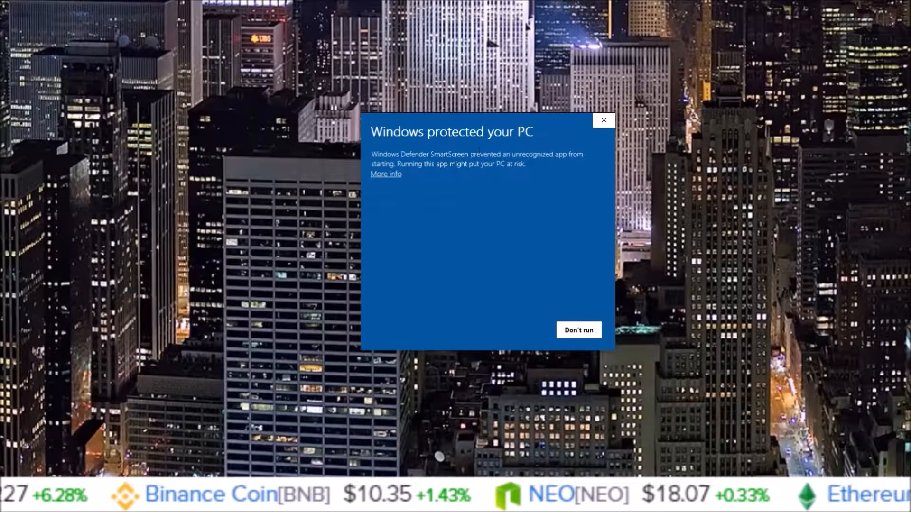
# - Bypass the SmartScreen warning via More info and Run anyway
pyautogui.click(385, 175)
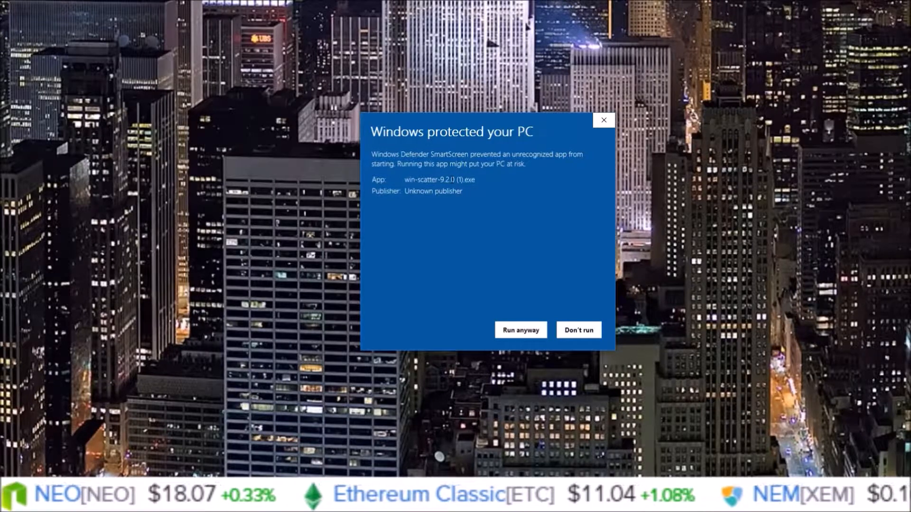
pyautogui.click(520, 329)
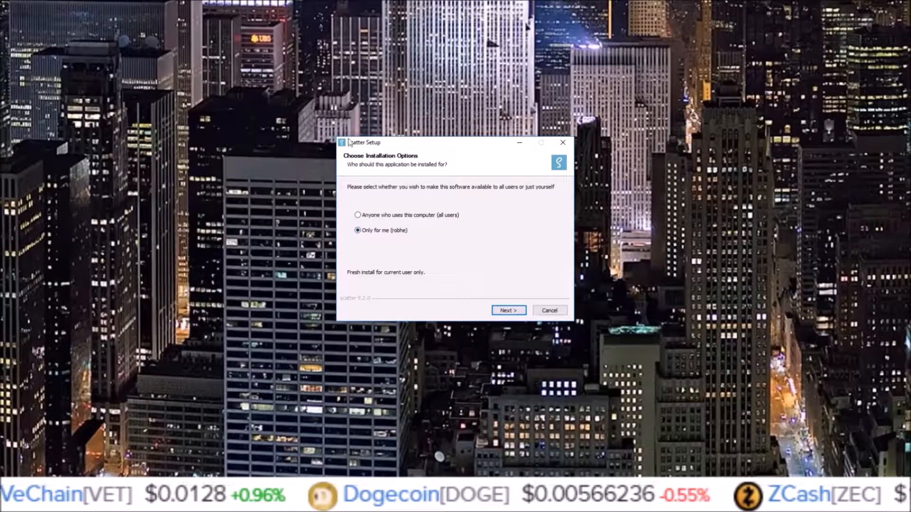
# - Install Scatter 9.2.0 for 'Only for me' in the default folder, with Run scatter unchecked at finish
pyautogui.click(506, 310)
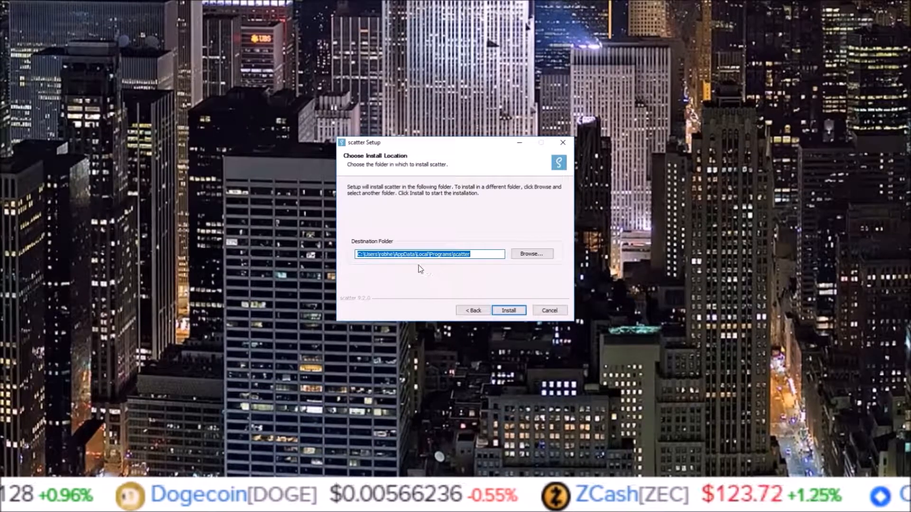
pyautogui.moveTo(470, 254)
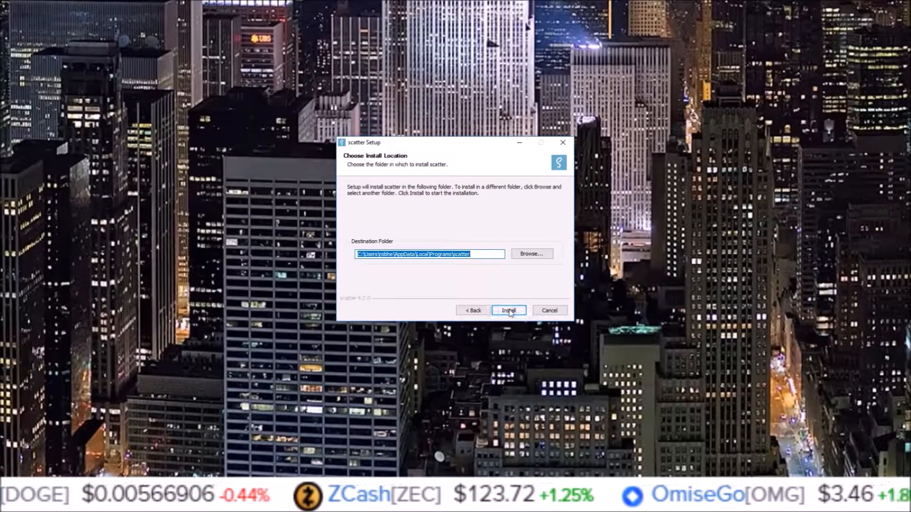
pyautogui.click(508, 310)
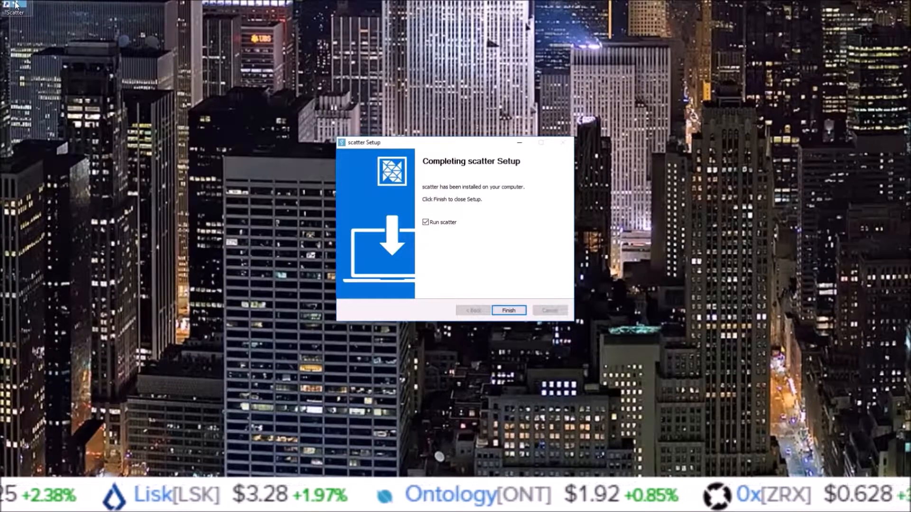
pyautogui.click(426, 222)
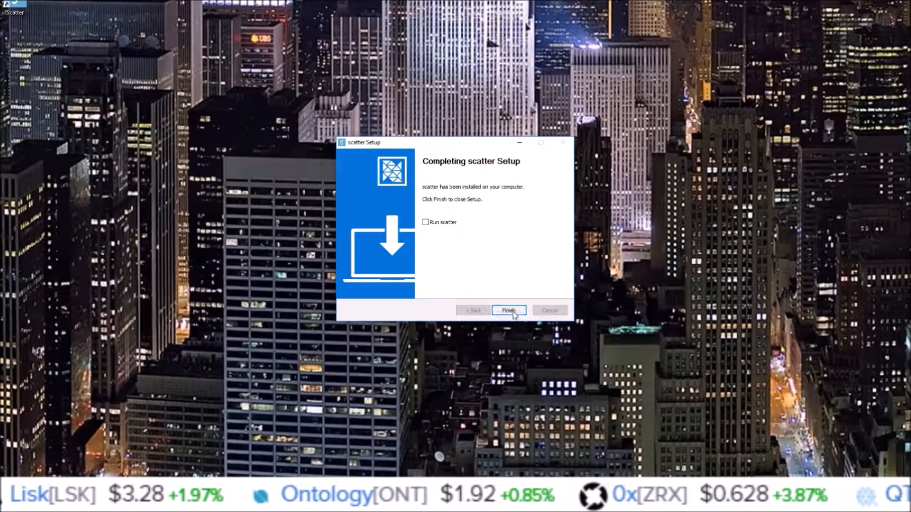
pyautogui.click(508, 310)
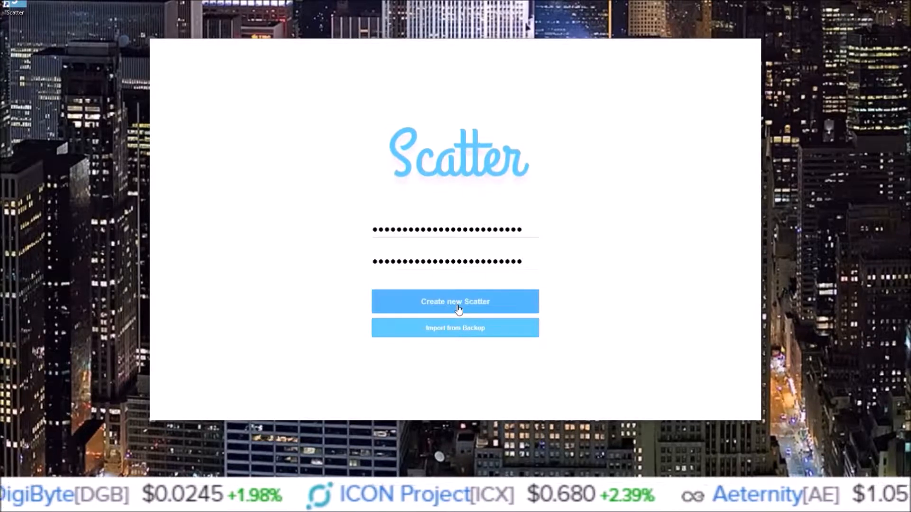
# - Create the new Scatter vault using the password entered in both fields
pyautogui.click(454, 302)
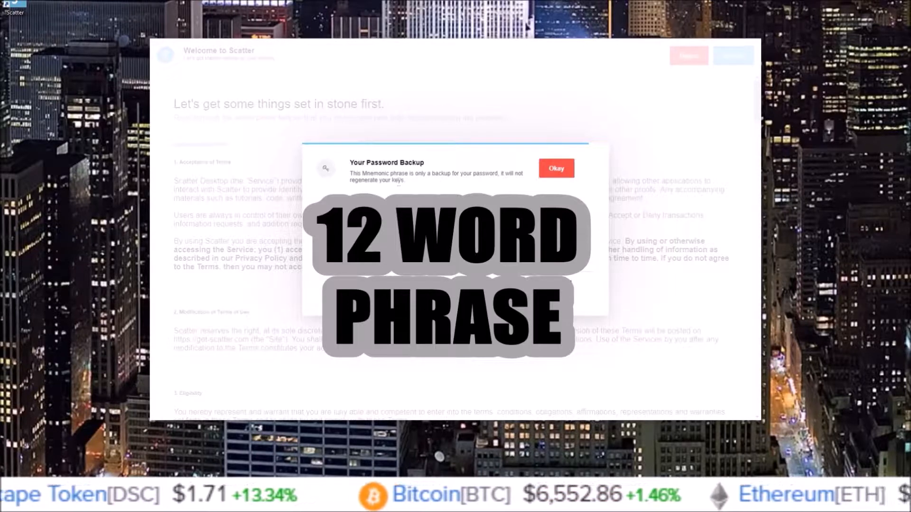
# - Acknowledge the Your Password Backup mnemonic phrase notice with Okay
pyautogui.click(555, 168)
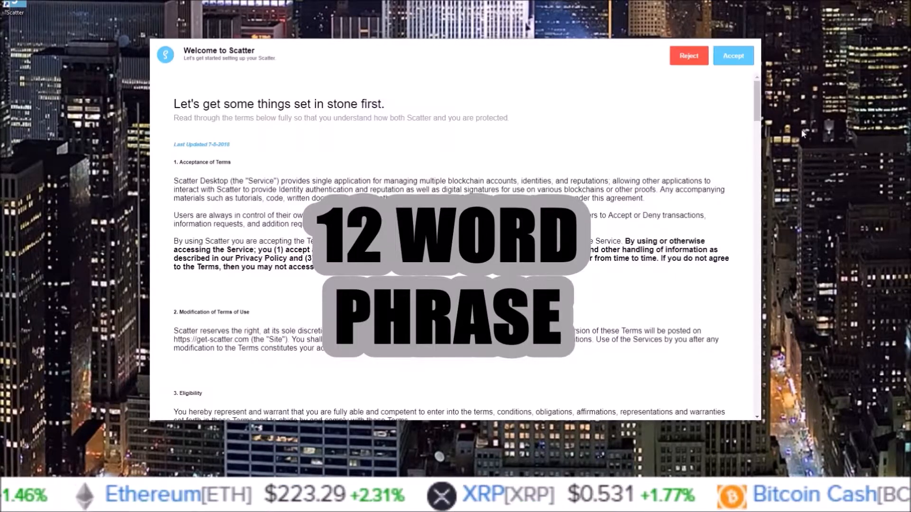
# - Review the terms of use and accept them from the top-right corner
pyautogui.scroll(-3)
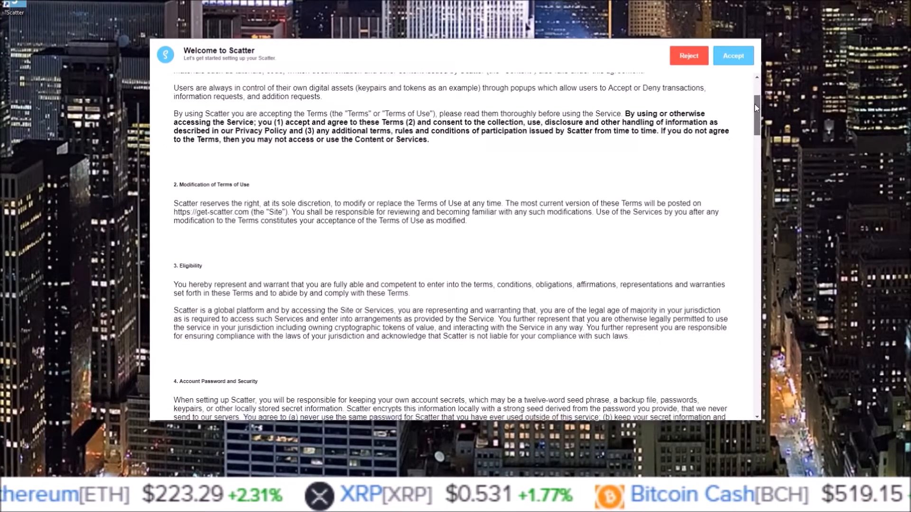
pyautogui.scroll(-3)
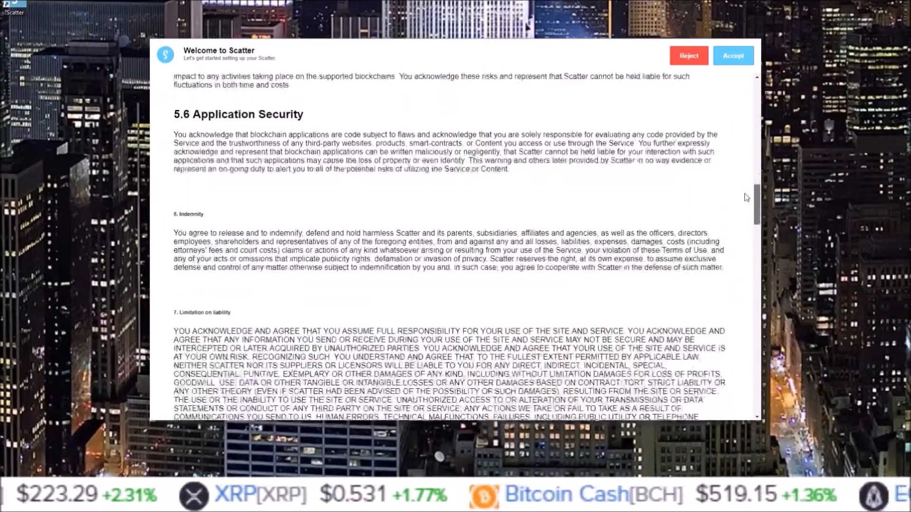
pyautogui.scroll(-3)
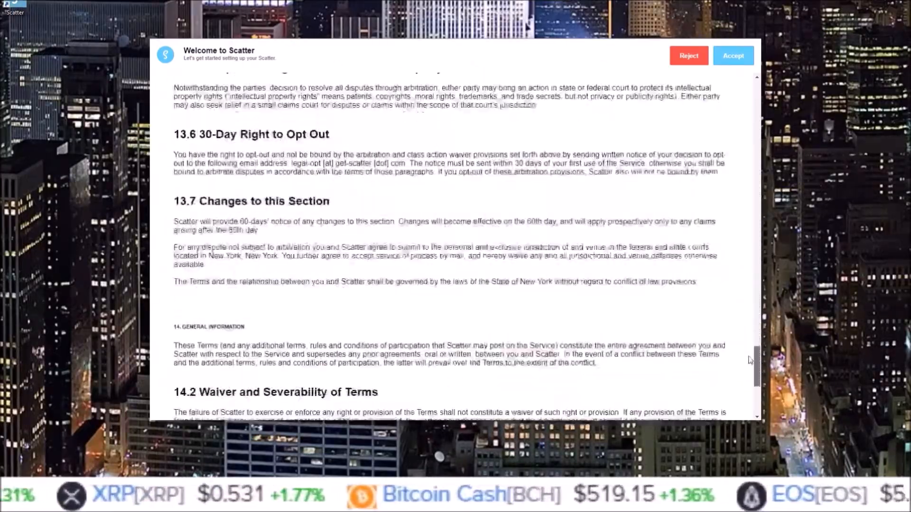
pyautogui.scroll(3)
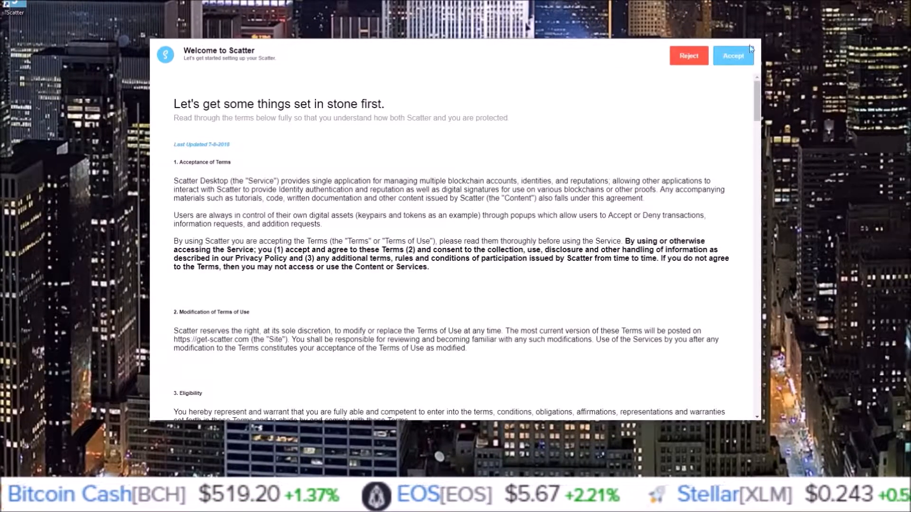
pyautogui.click(733, 55)
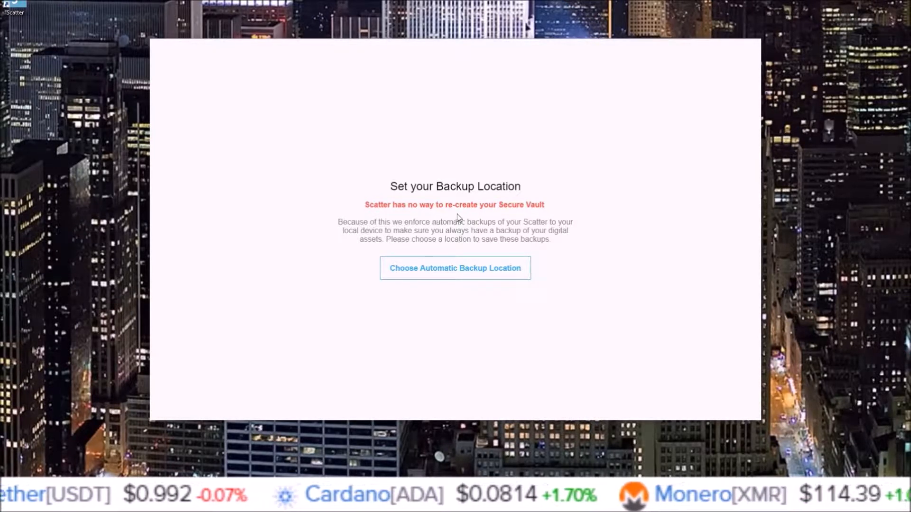
pyautogui.moveTo(454, 273)
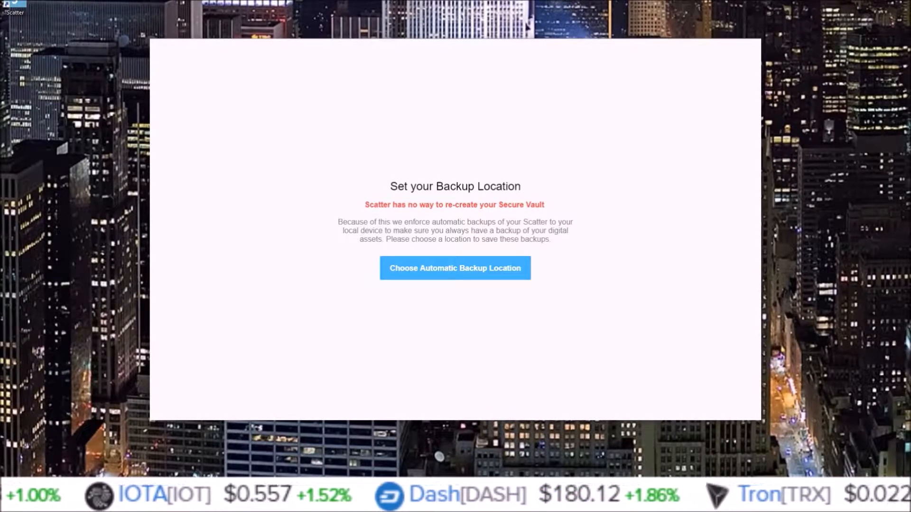
# - Choose an automatic backup location for the vault
pyautogui.click(454, 268)
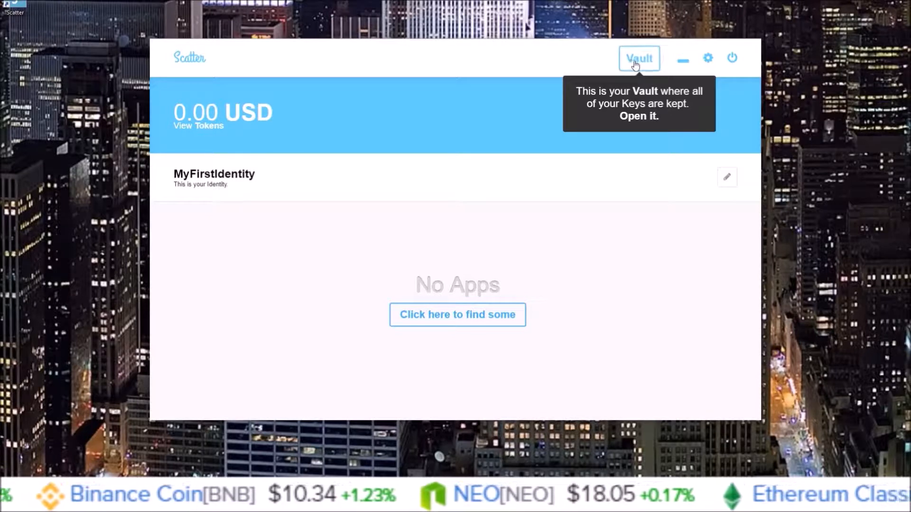
# - Go to the Vault and start a New vault entry
pyautogui.click(639, 58)
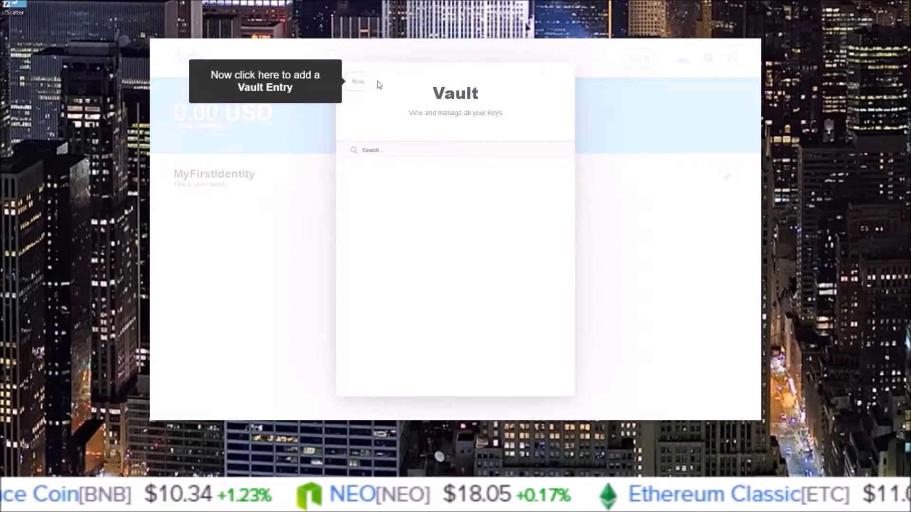
pyautogui.click(357, 82)
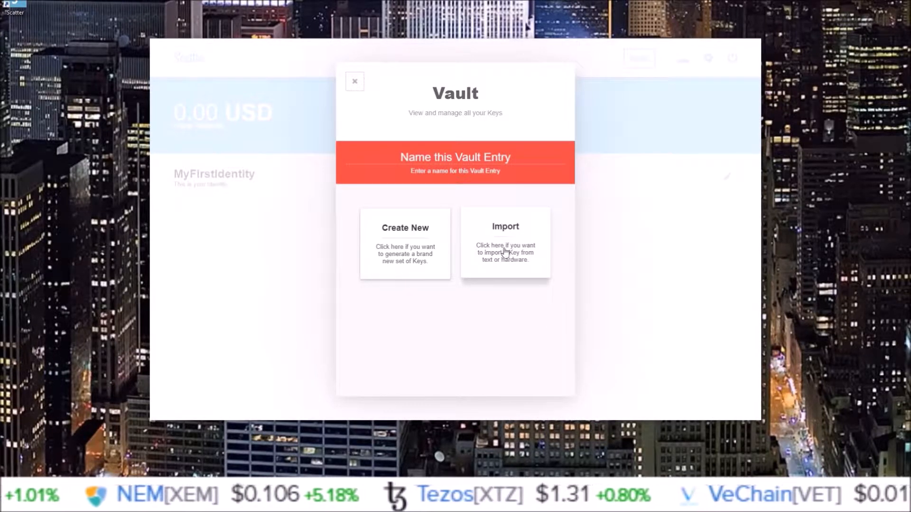
# - Choose Import for the entry and name it SendEOStoRob
pyautogui.click(504, 242)
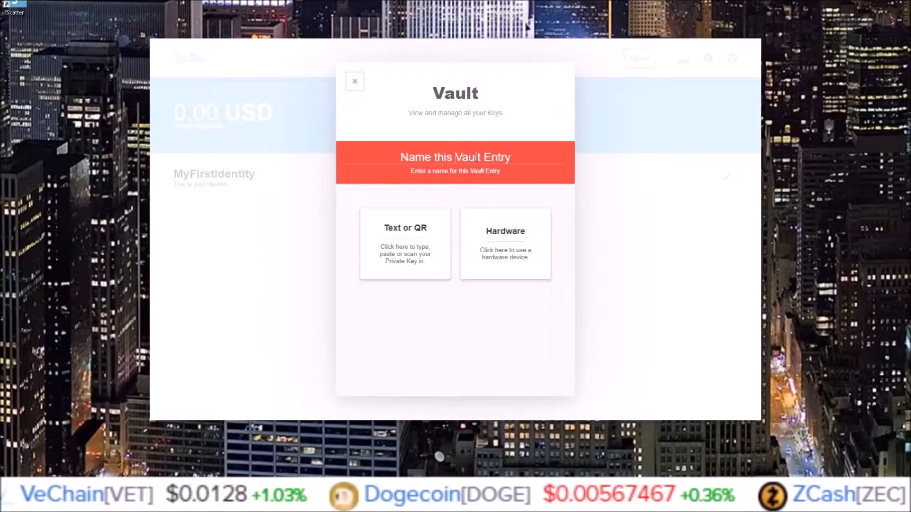
pyautogui.write('S')
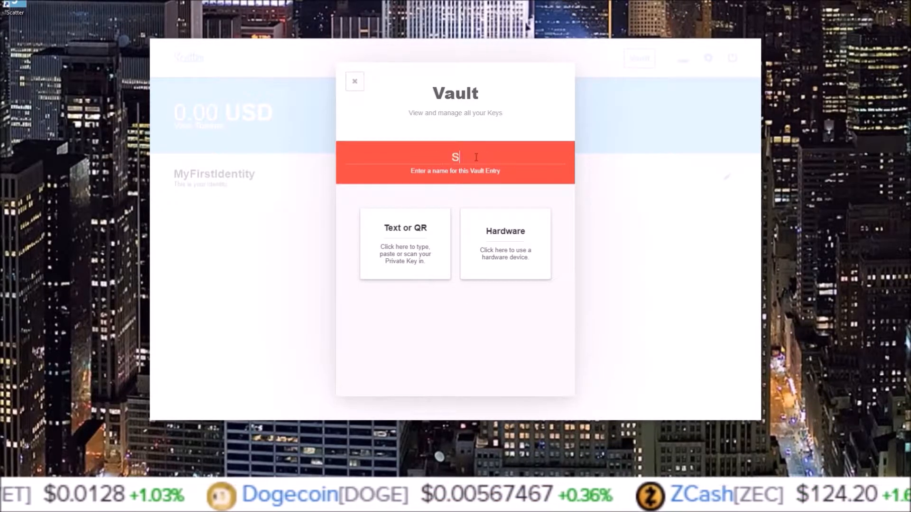
pyautogui.write('endEOStoRob')
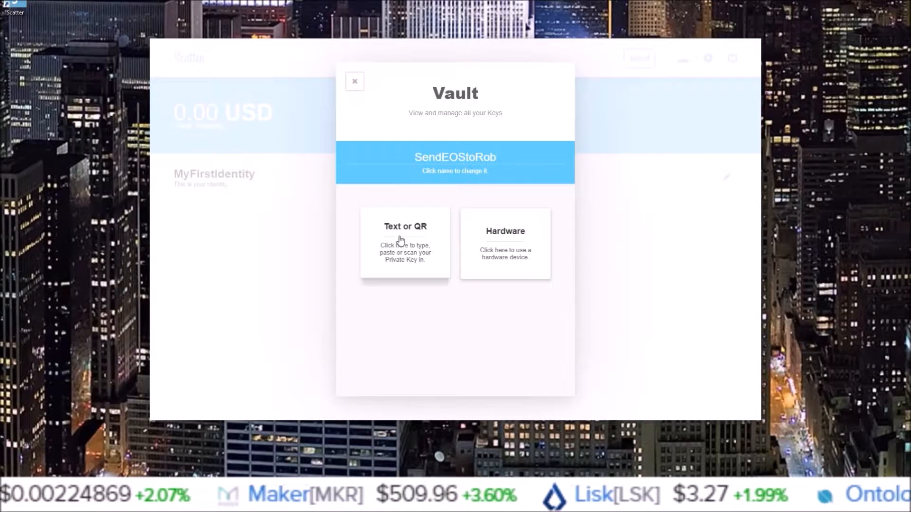
# - Choose Text entry and import the private key, linking SendEOStoRob's 4 accounts (385.39 USD)
pyautogui.click(405, 242)
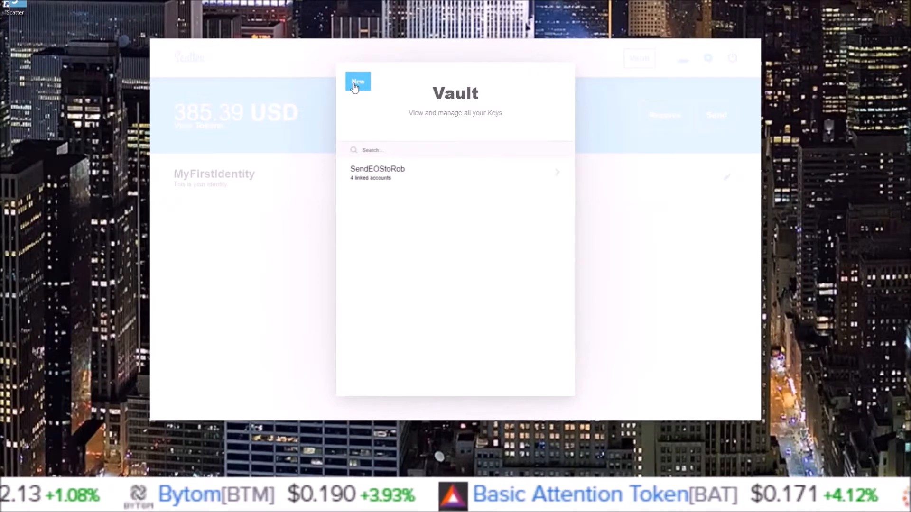
# - Review SendEOStoRob's linked Ethereum, Tron and EOS accounts in the vault, then go back
pyautogui.click(638, 57)
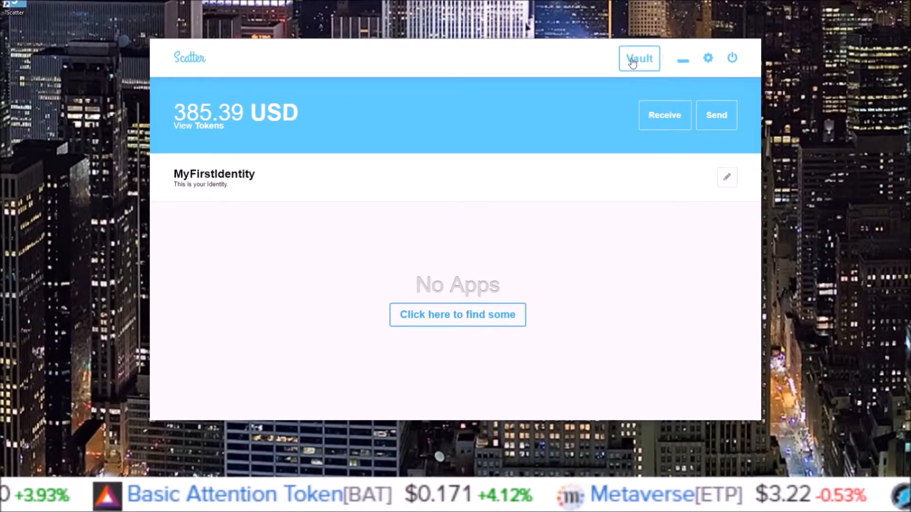
pyautogui.click(637, 58)
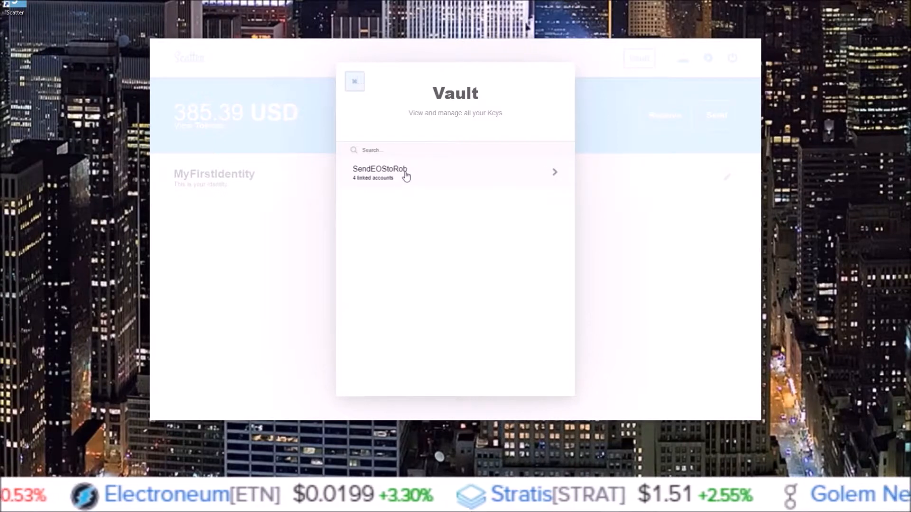
pyautogui.click(379, 172)
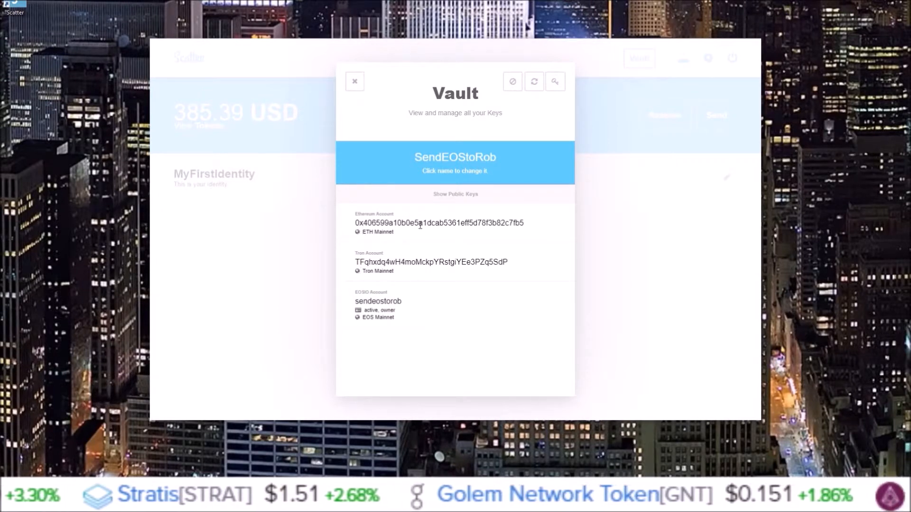
pyautogui.moveTo(354, 81)
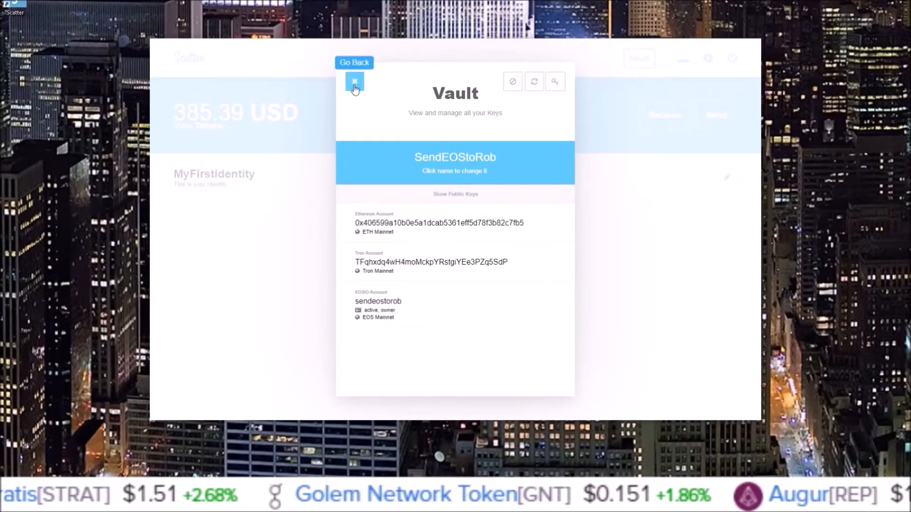
pyautogui.click(354, 79)
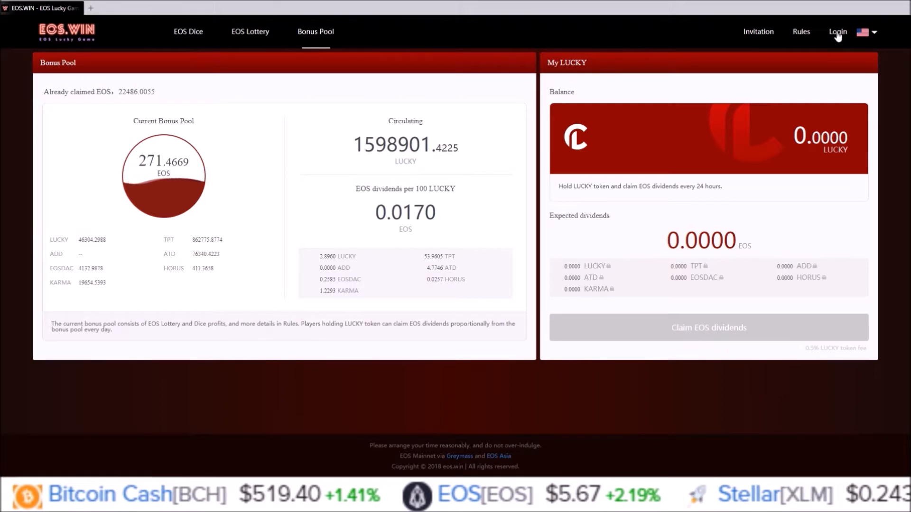
pyautogui.moveTo(831, 36)
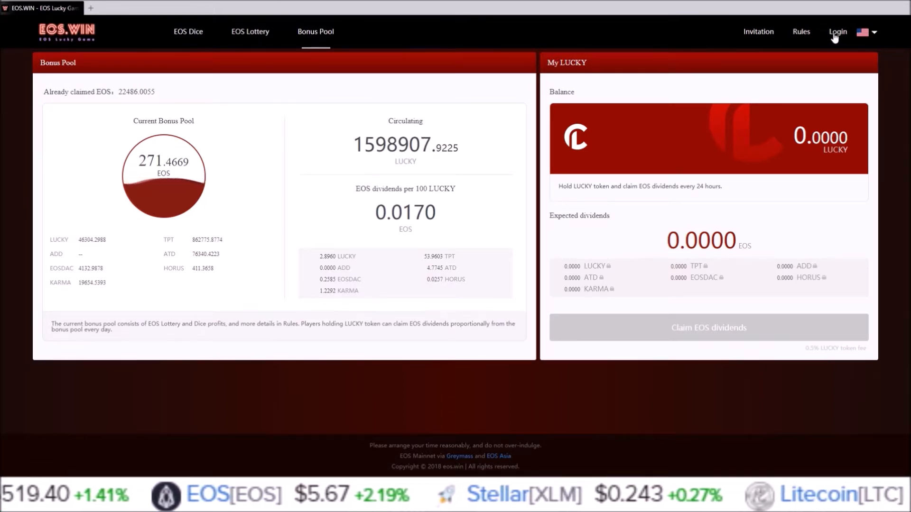
pyautogui.click(837, 32)
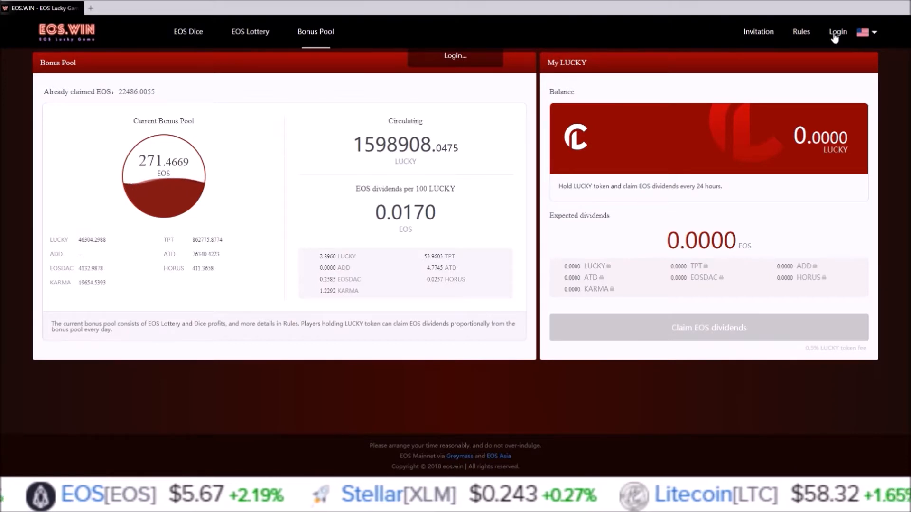
pyautogui.click(837, 31)
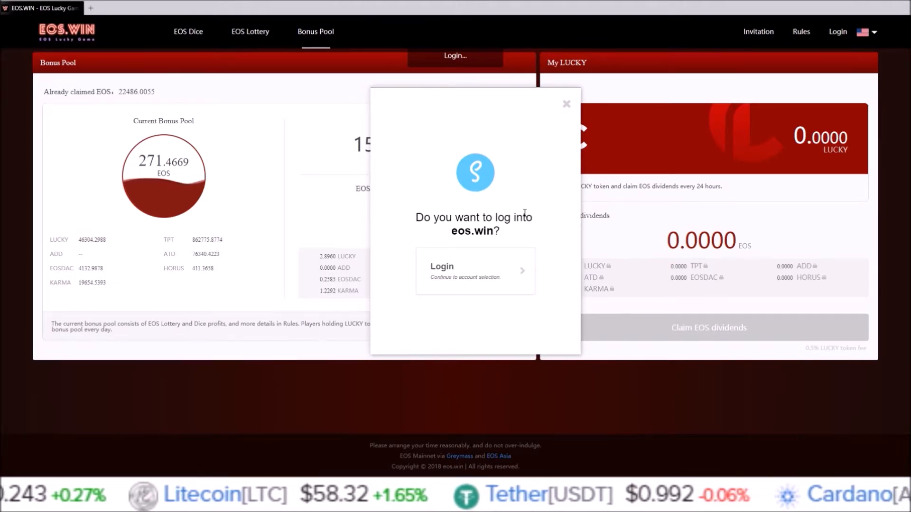
pyautogui.click(475, 270)
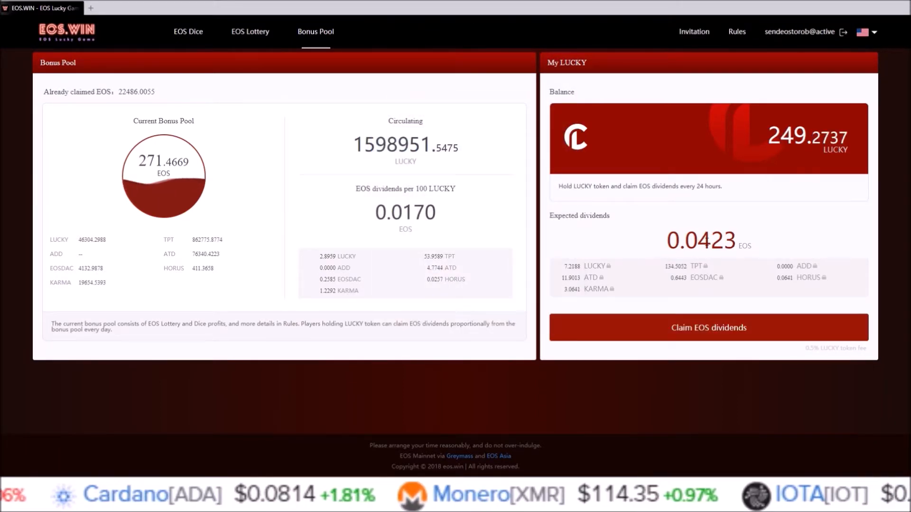
pyautogui.moveTo(708, 327)
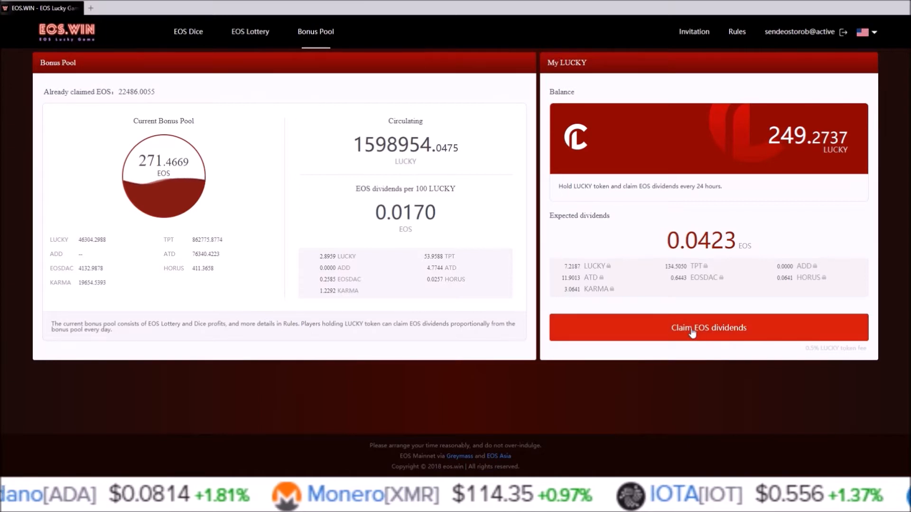
pyautogui.click(707, 328)
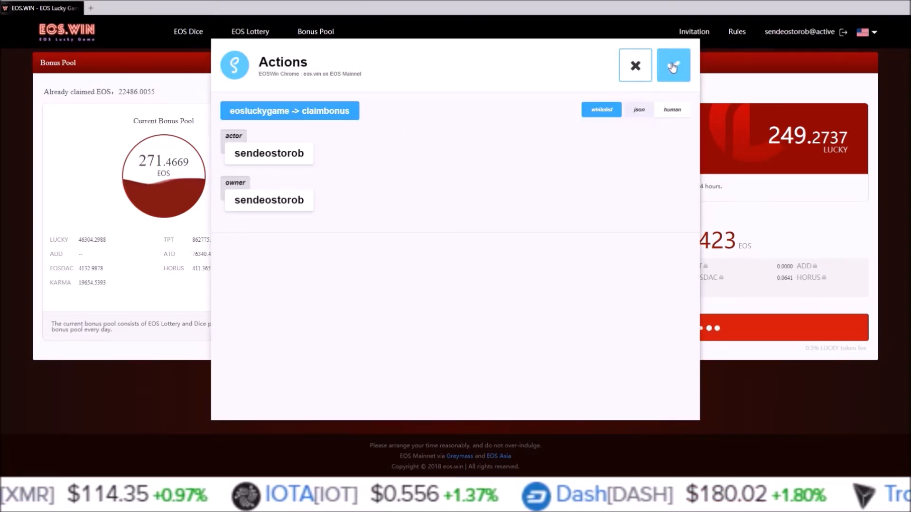
# - Sign the claimbonus transaction in Scatter, adding eos.win under MyFirstIdentity
pyautogui.click(673, 64)
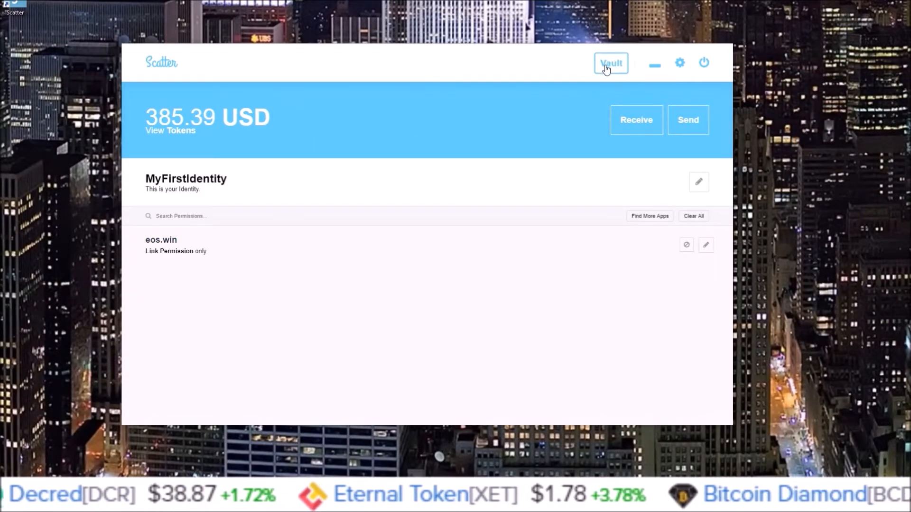
pyautogui.click(610, 63)
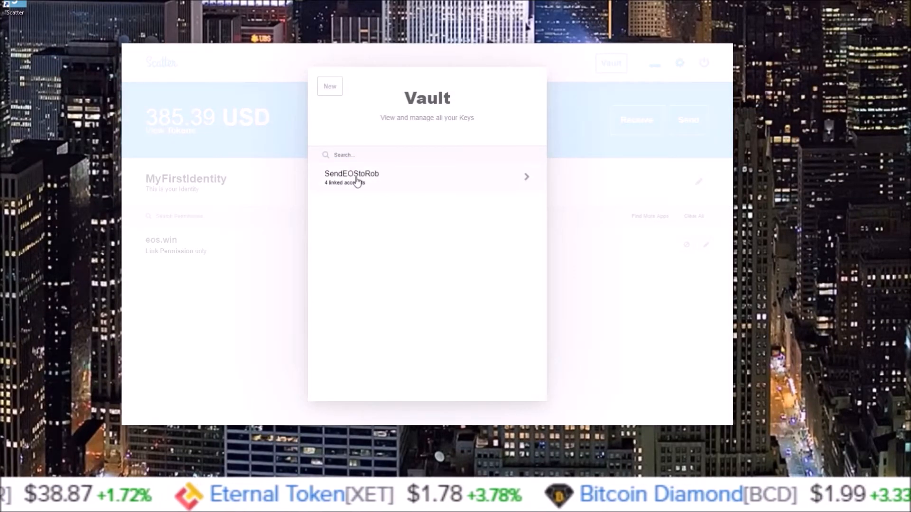
pyautogui.click(329, 86)
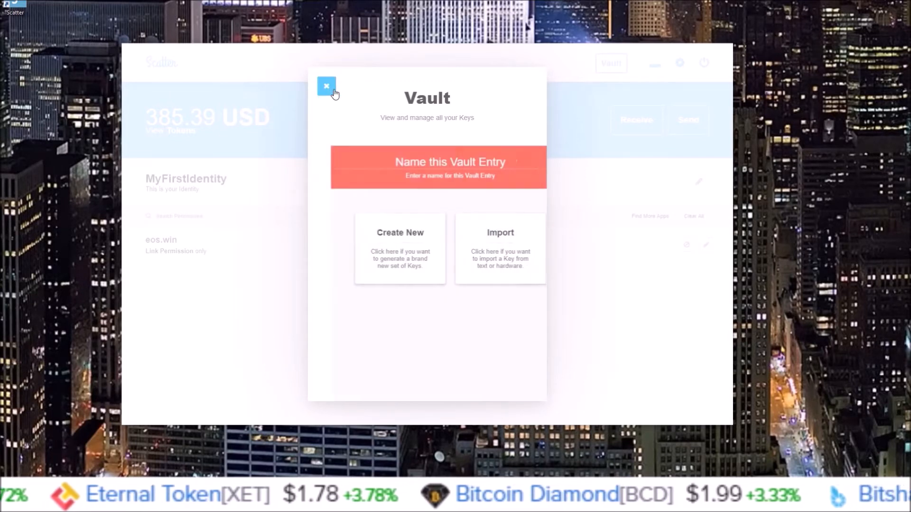
pyautogui.click(326, 86)
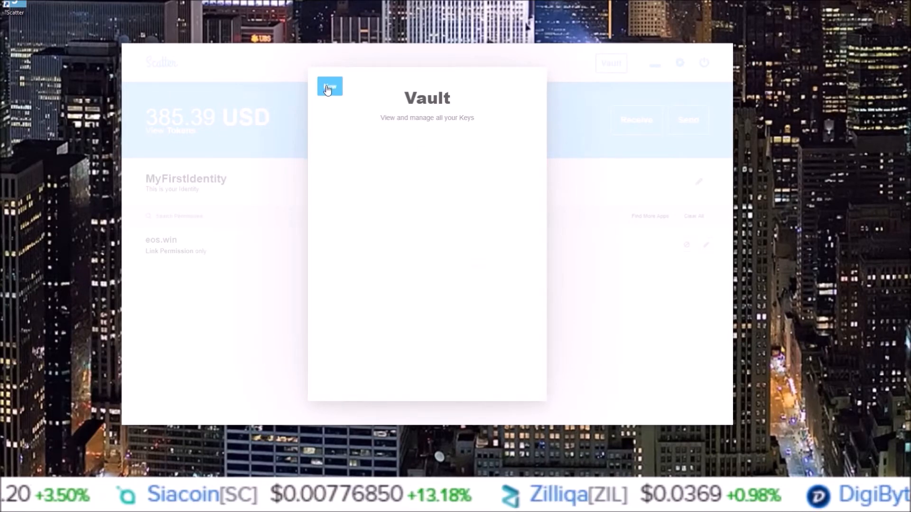
pyautogui.click(330, 87)
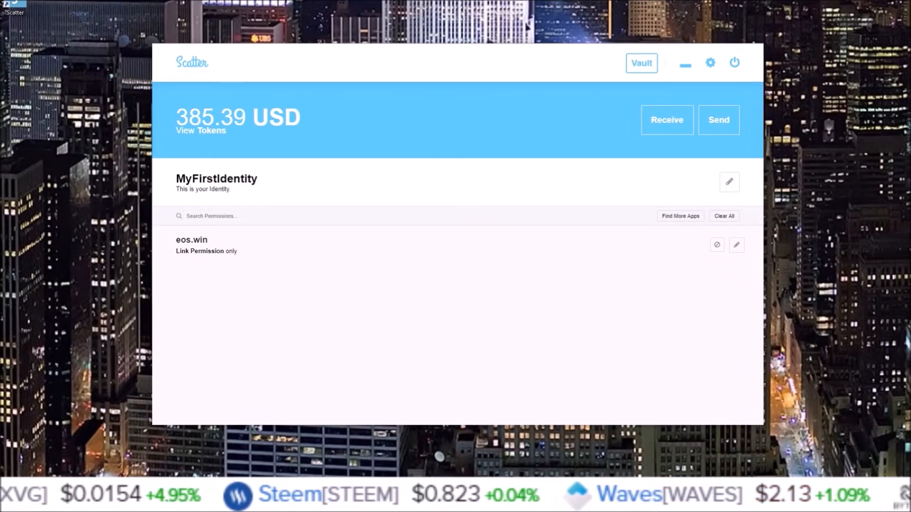
pyautogui.moveTo(249, 162)
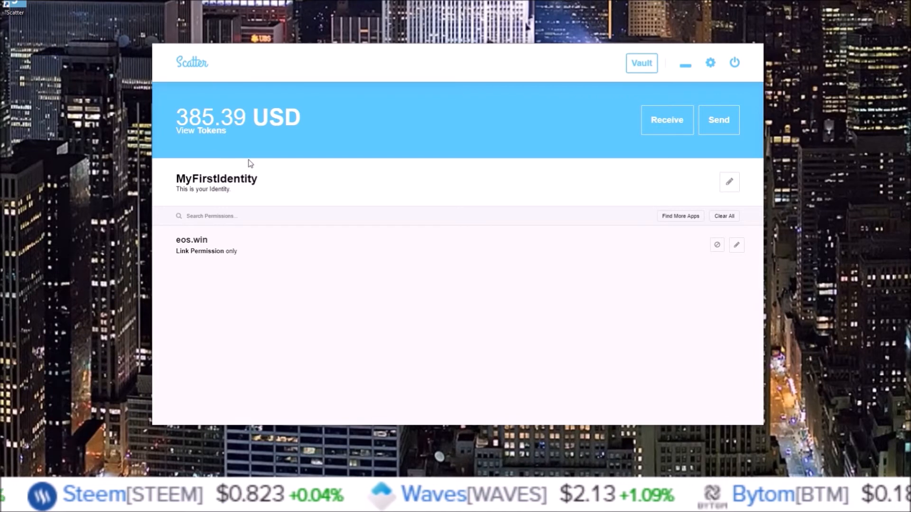